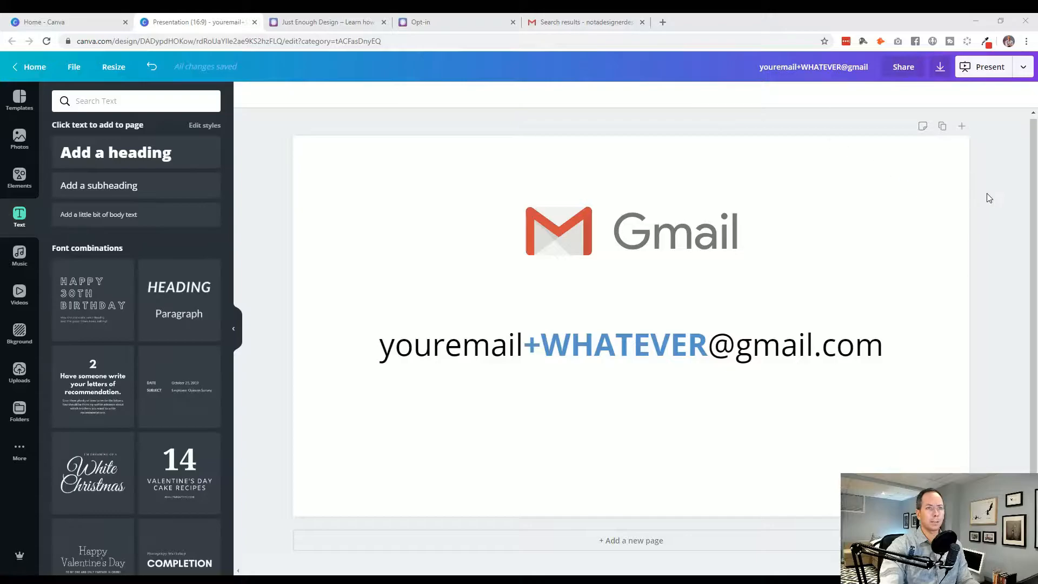
{"action": "mouse_move", "coordinate": [669, 299]}
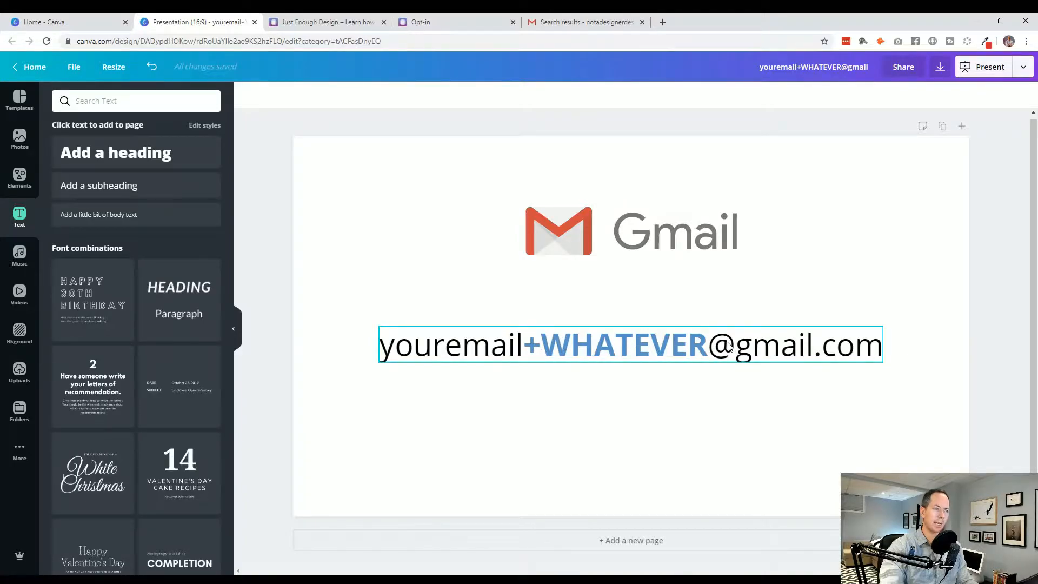
{"action": "mouse_move", "coordinate": [544, 348]}
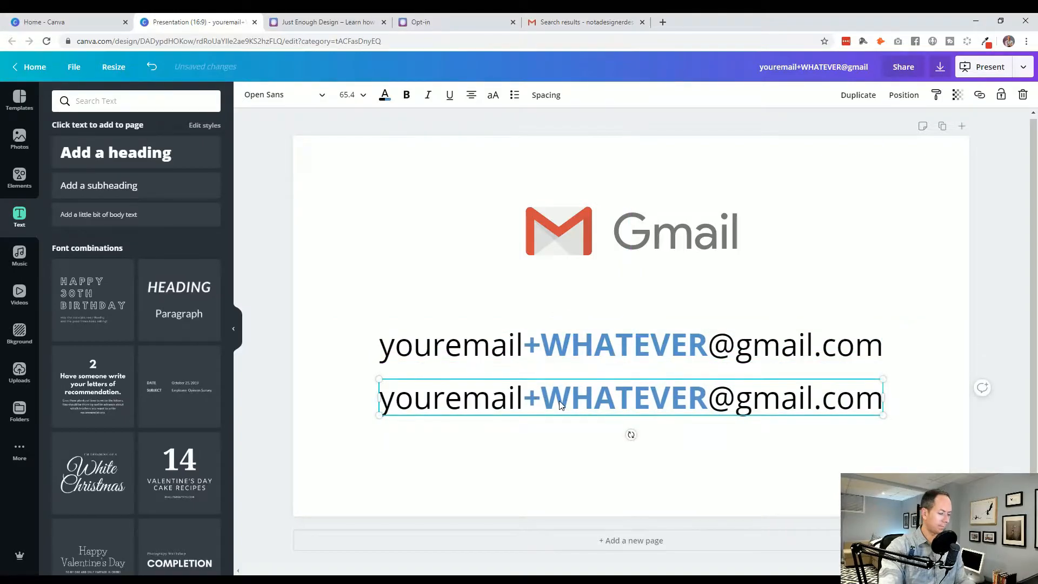
- Replace WHATEVER with 1 in the second address line and with formtest in the third
{"action": "double_click", "coordinate": [623, 398]}
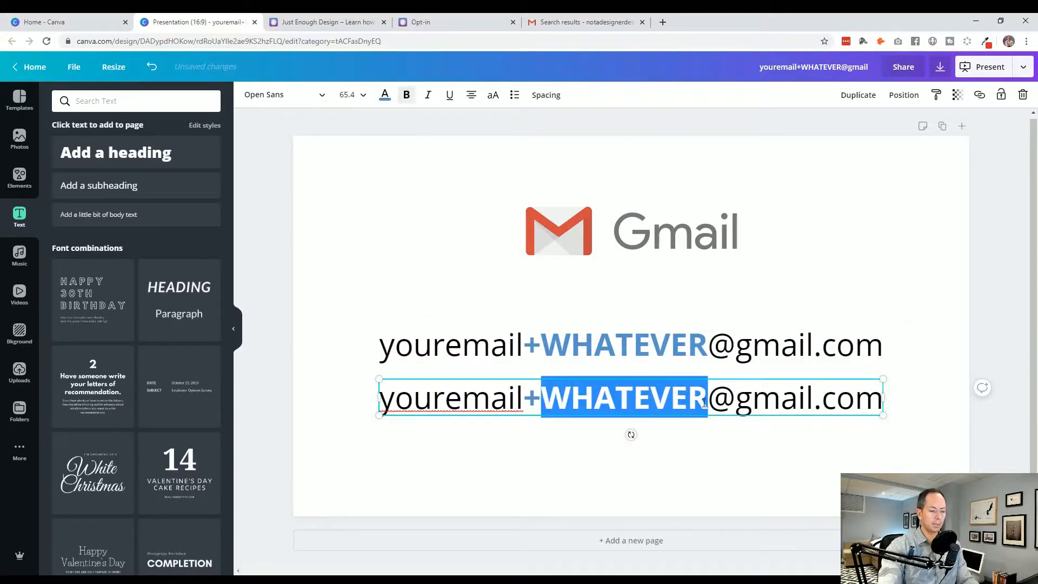
{"action": "type", "text": "1"}
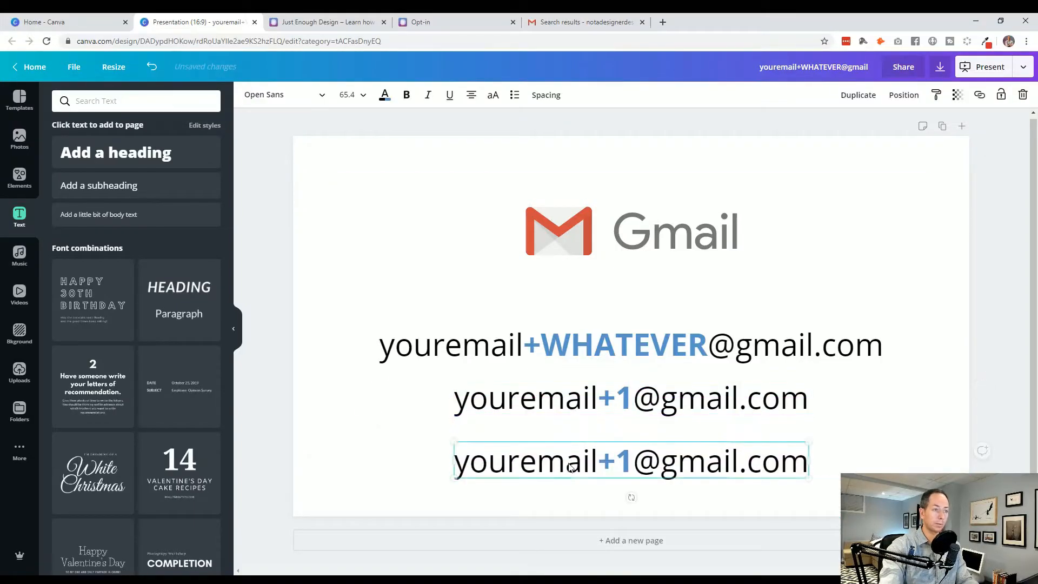
{"action": "double_click", "coordinate": [622, 463]}
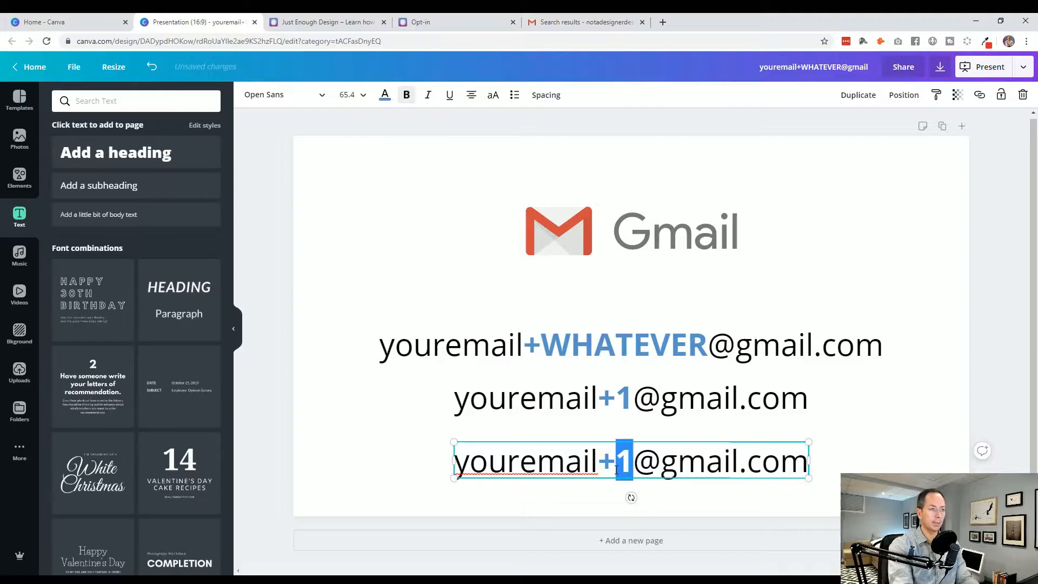
{"action": "type", "text": "formtet"}
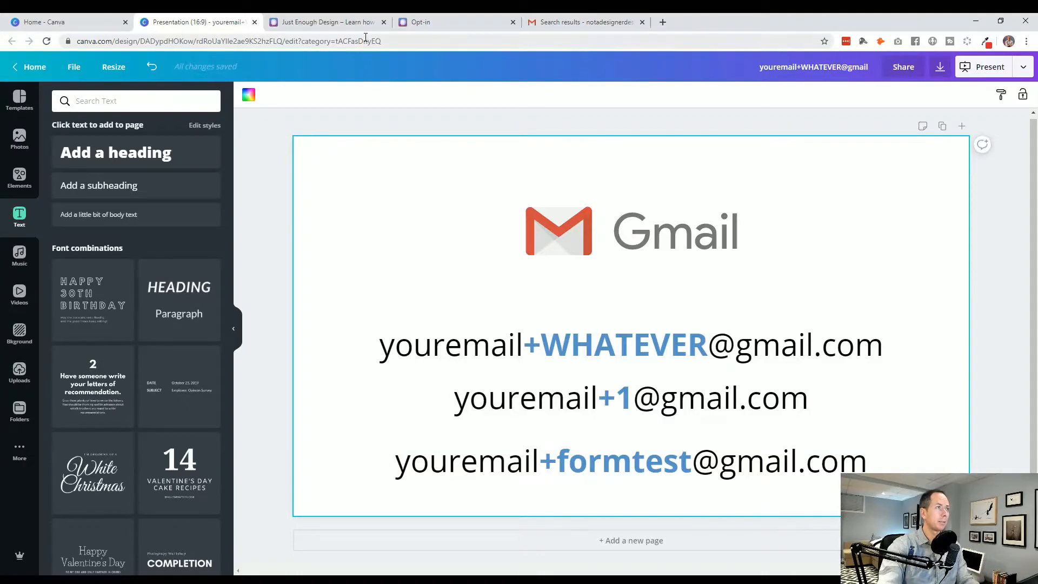
- Switch to the Just Enough Design website tab with its free resource downloads
{"action": "left_click", "coordinate": [324, 21]}
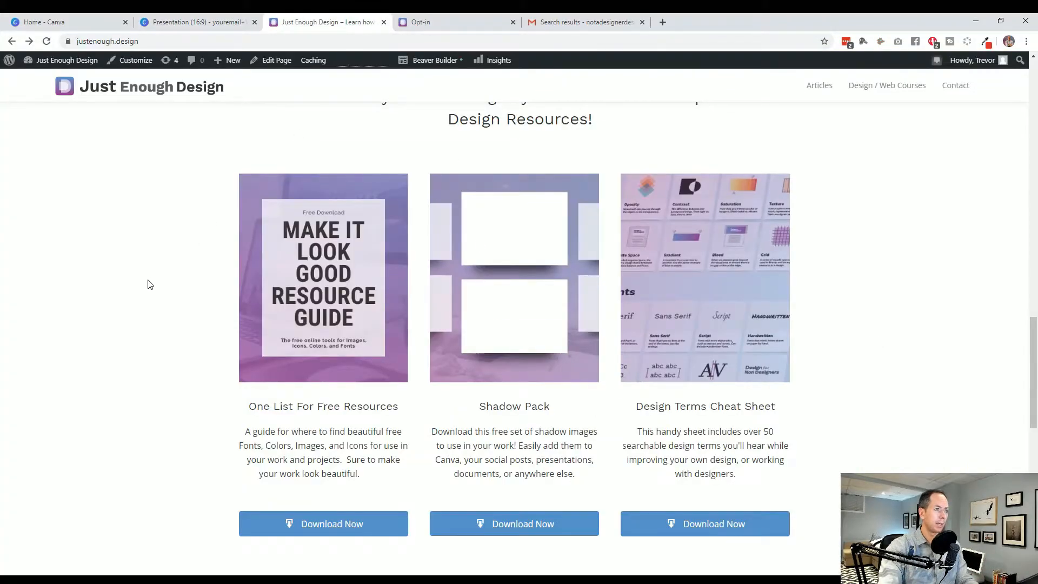
{"action": "mouse_move", "coordinate": [440, 362]}
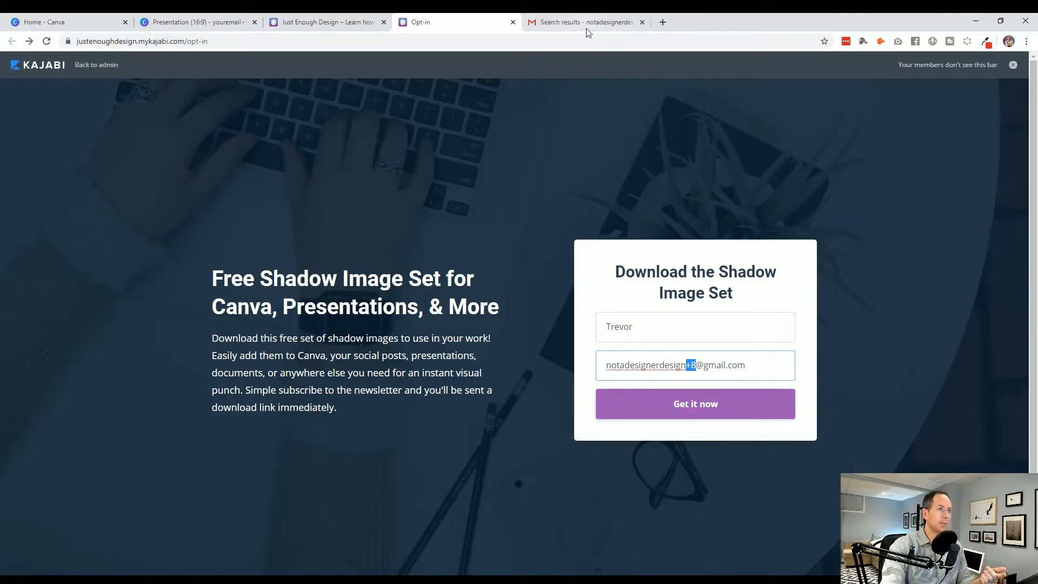
{"action": "left_click", "coordinate": [585, 22]}
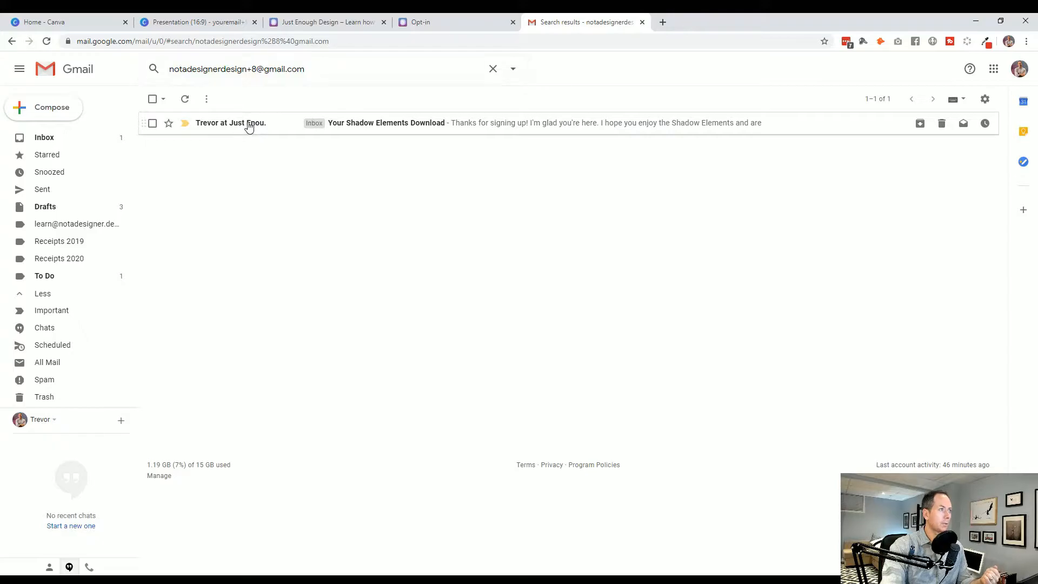
{"action": "left_click", "coordinate": [387, 122]}
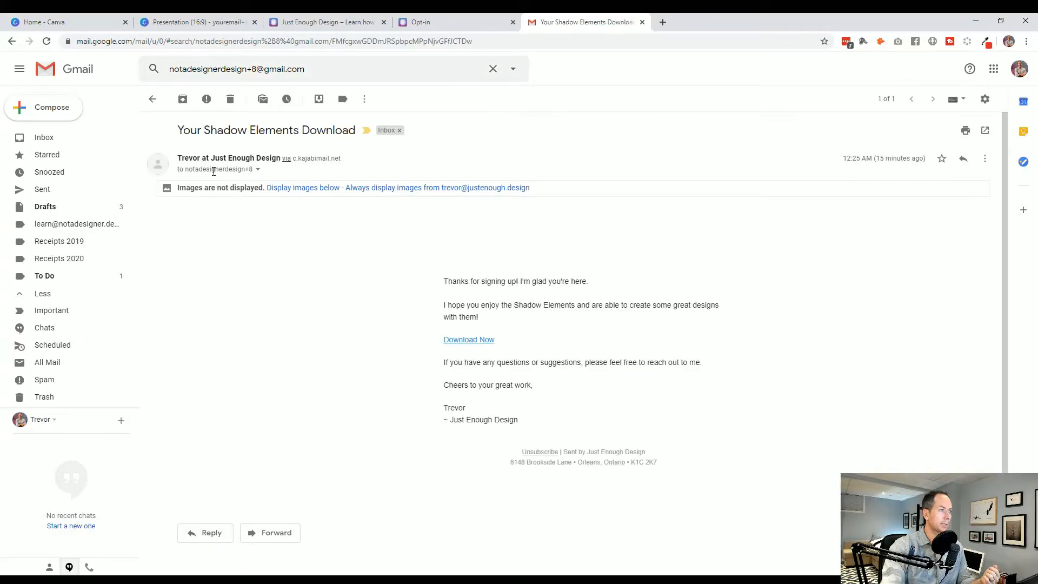
{"action": "left_click", "coordinate": [214, 169]}
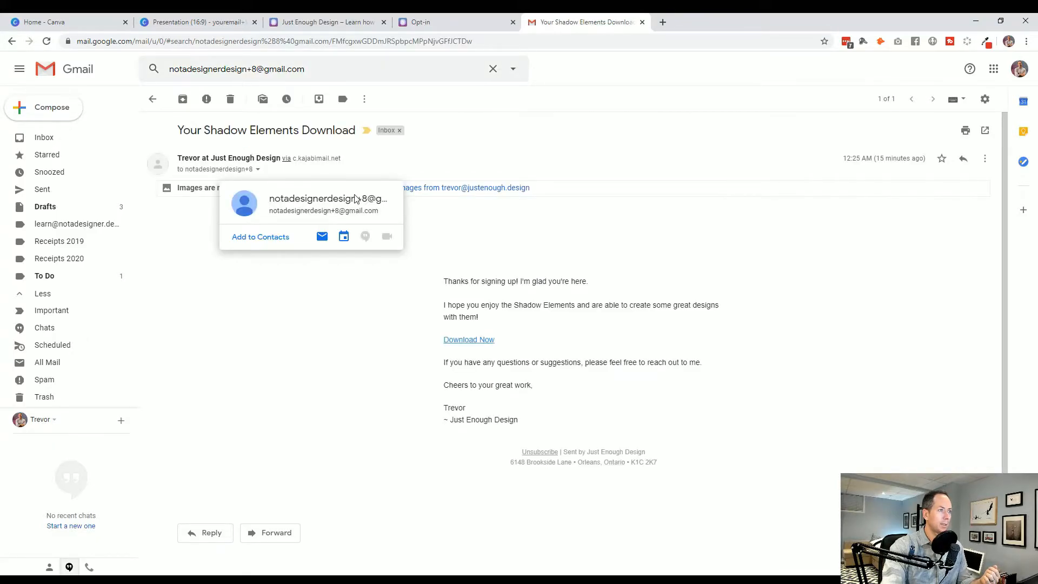
{"action": "mouse_move", "coordinate": [362, 201]}
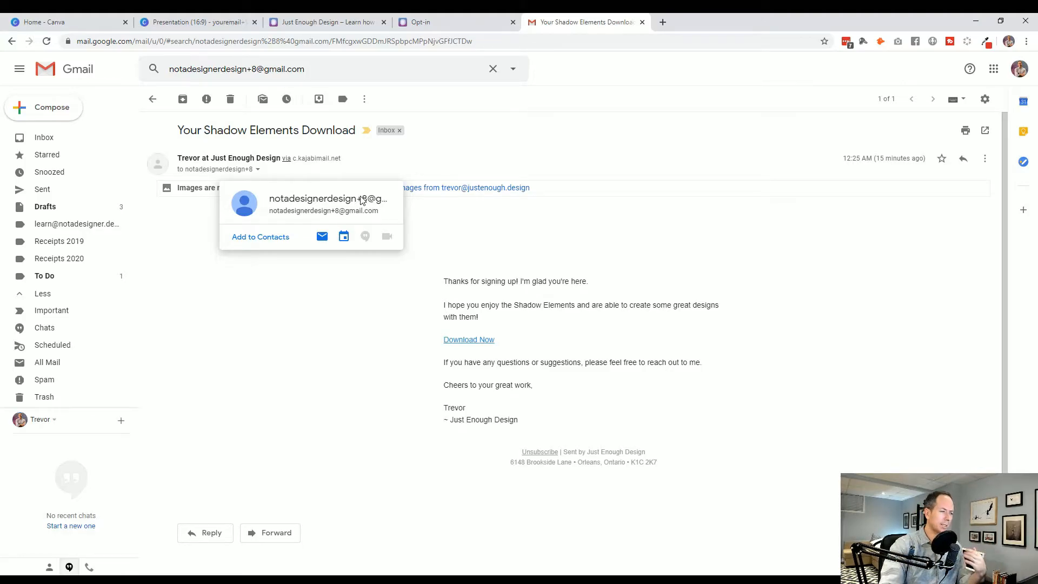
{"action": "left_click", "coordinate": [373, 361]}
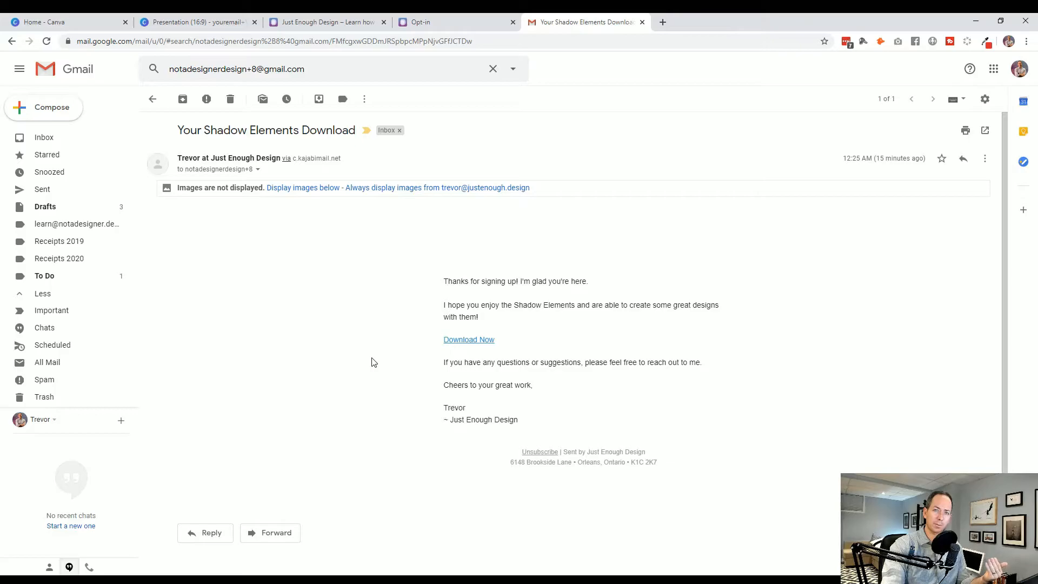